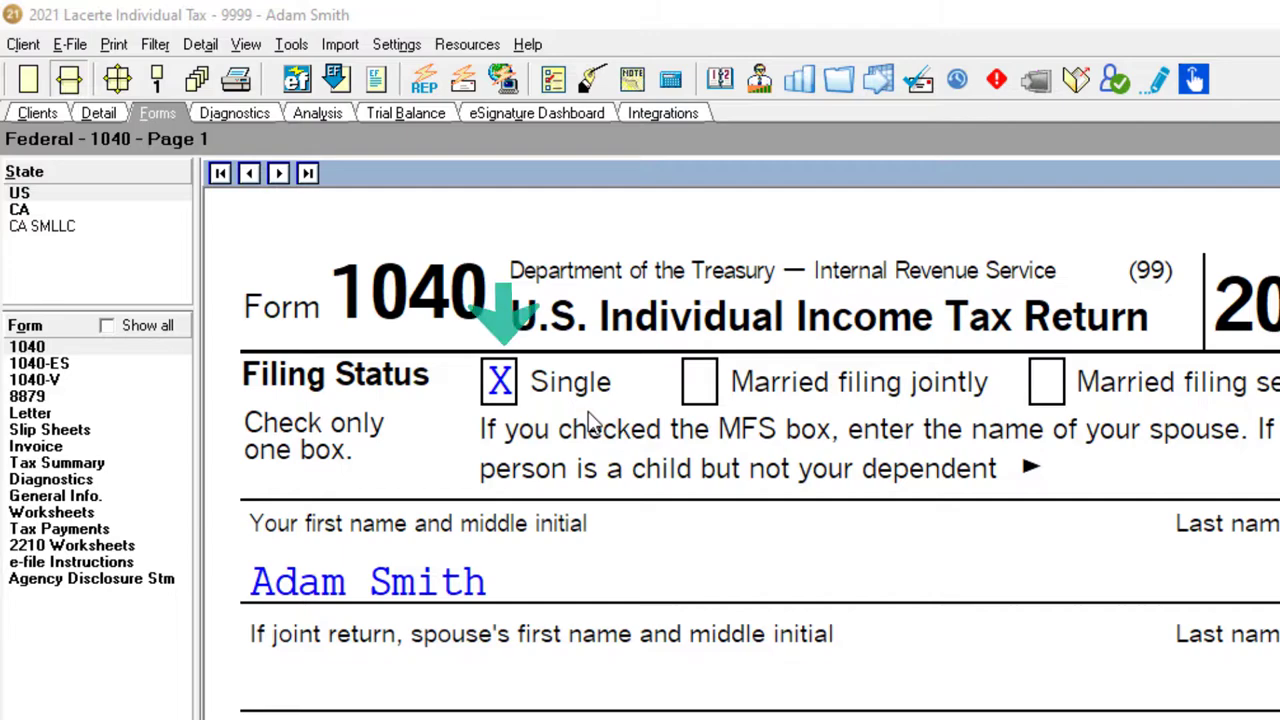
Step: Enter the 12,550 standard deduction in Excel, giving 87,450 taxable income, then return to Lacerte
{"action": "scroll", "scroll_direction": "down", "scroll_amount": 3}
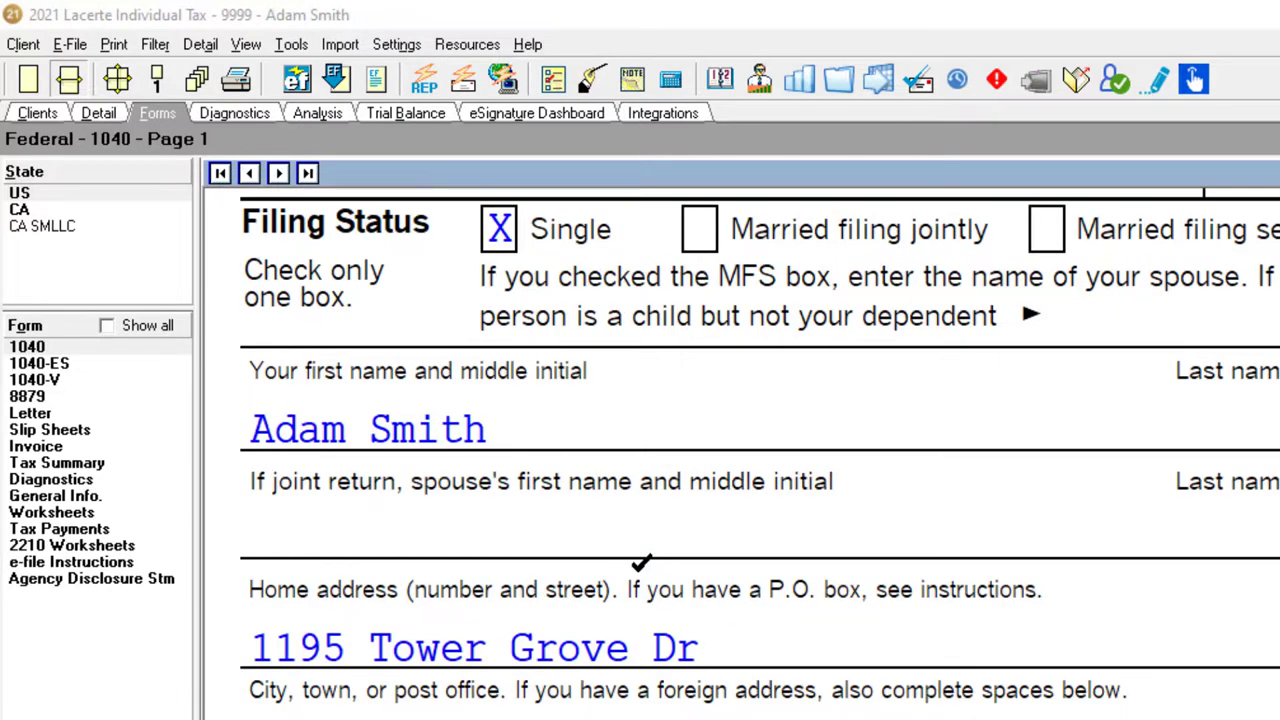
{"action": "scroll", "scroll_direction": "down", "scroll_amount": 3}
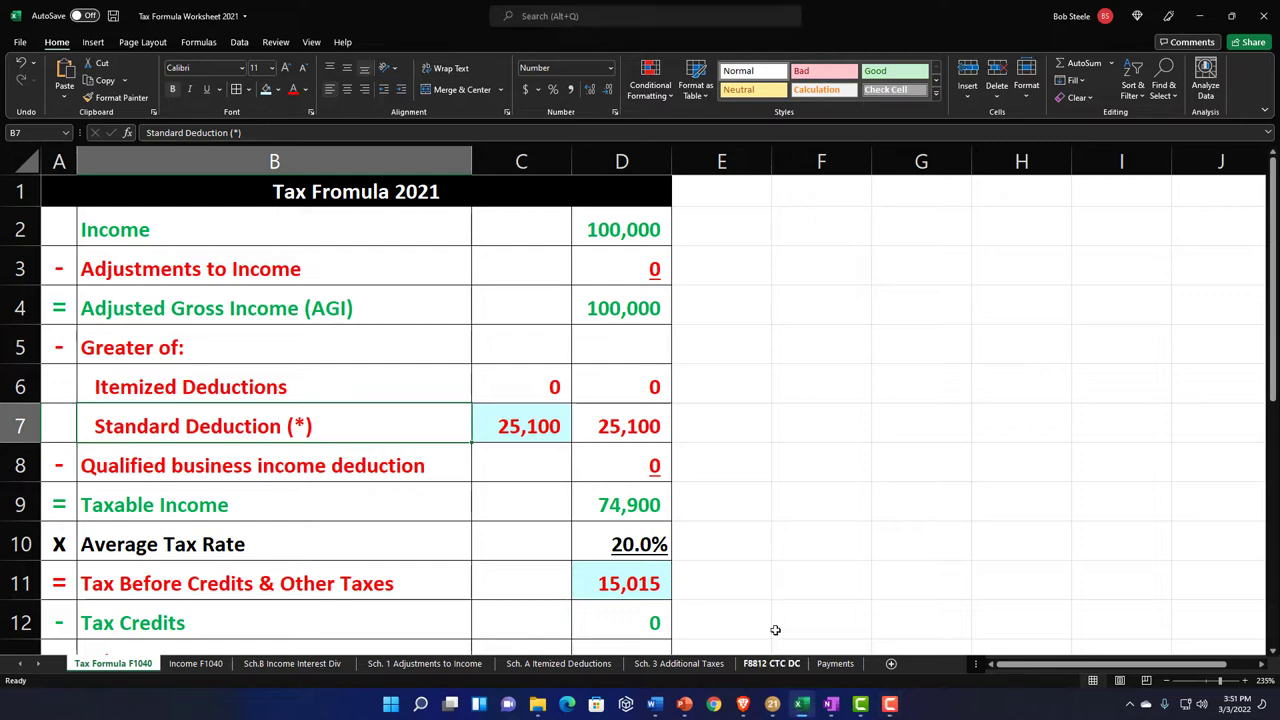
{"action": "left_click", "coordinate": [521, 426]}
{"action": "type", "text": "12,550"}
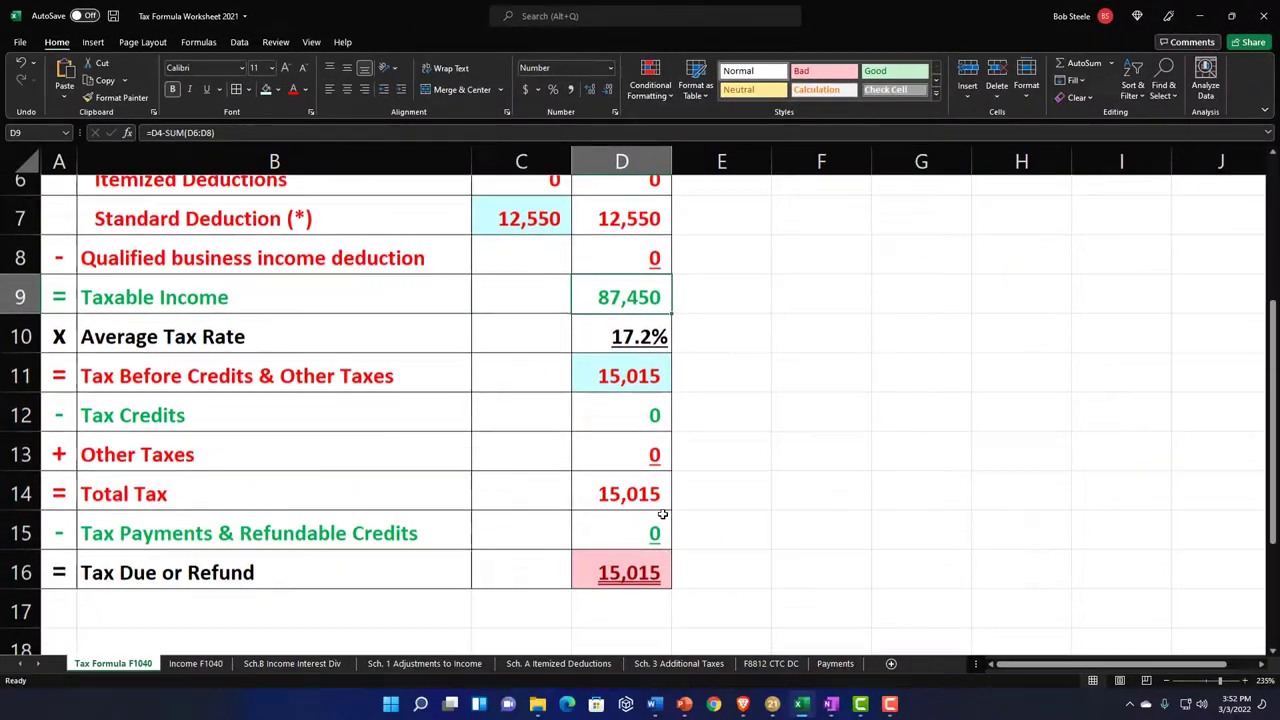
{"action": "scroll", "scroll_direction": "up", "scroll_amount": 3}
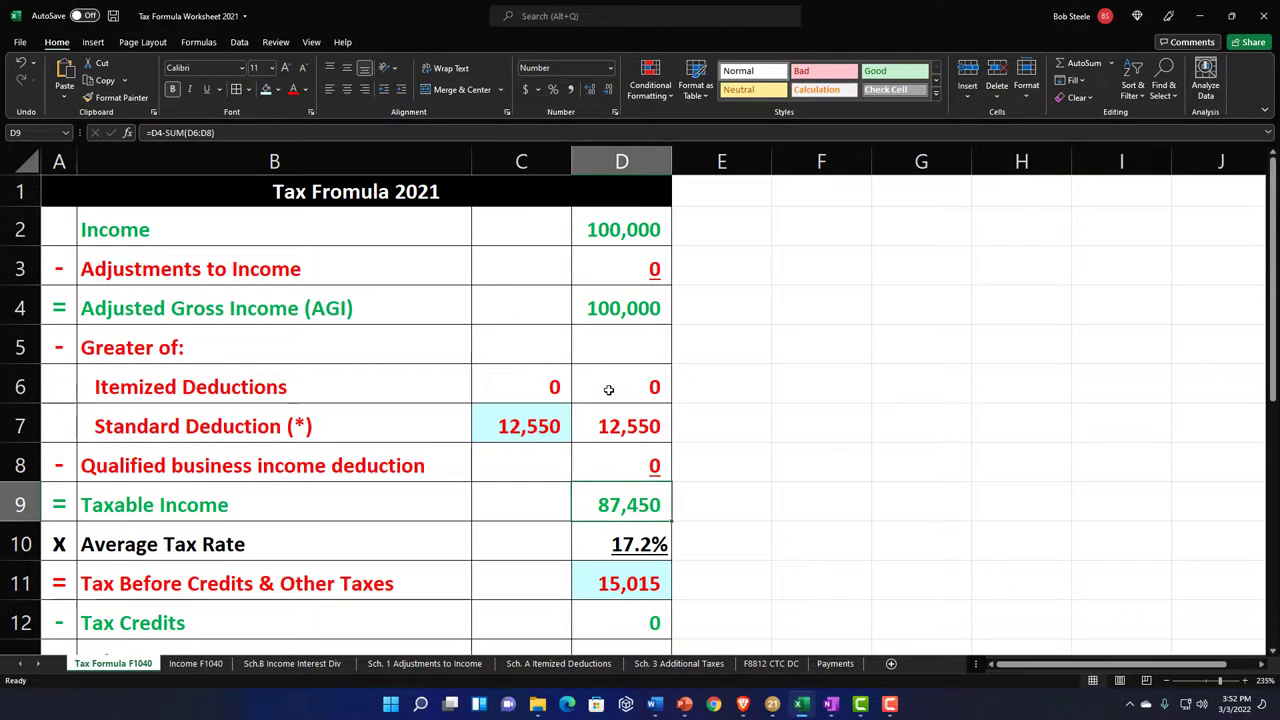
{"action": "mouse_move", "coordinate": [655, 471]}
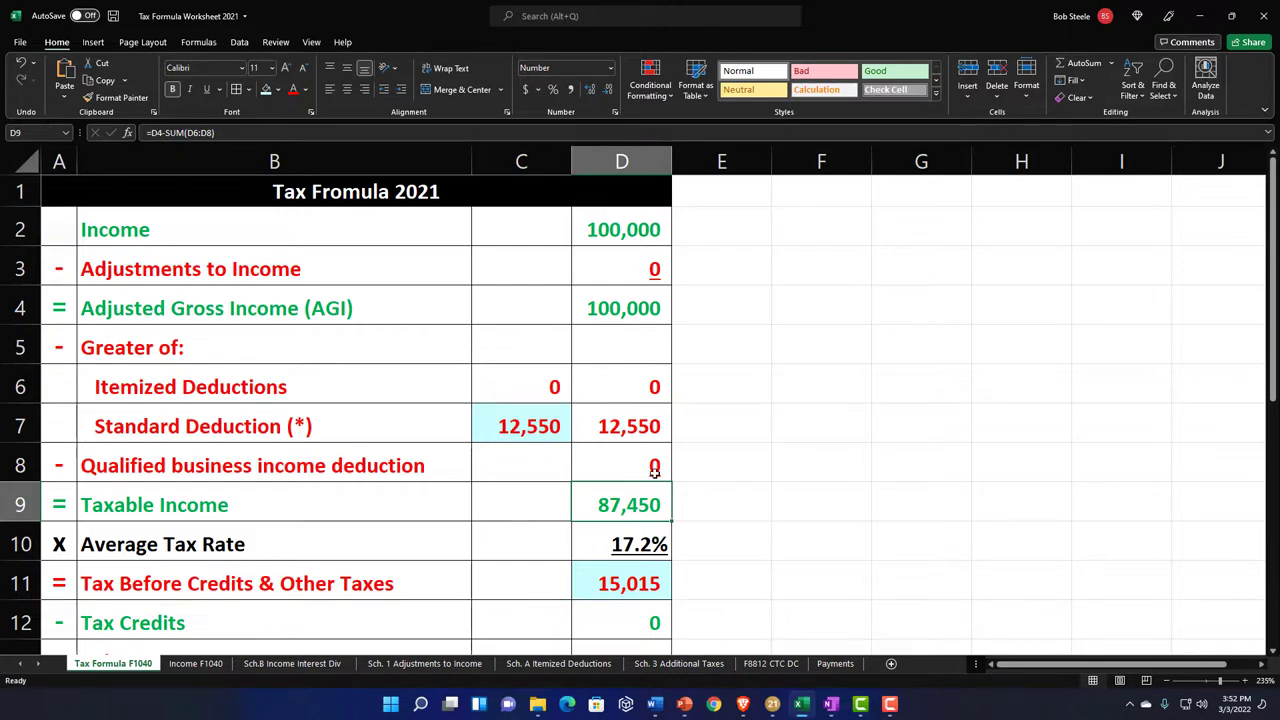
{"action": "left_click", "coordinate": [803, 704]}
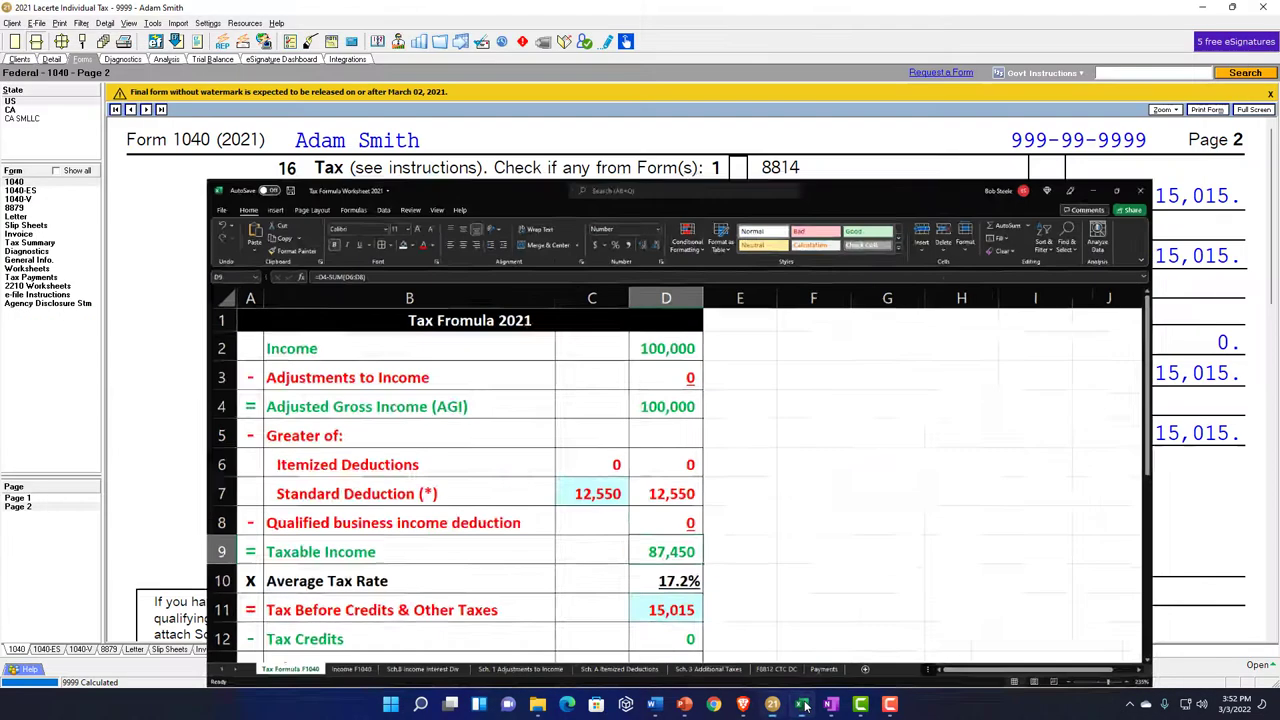